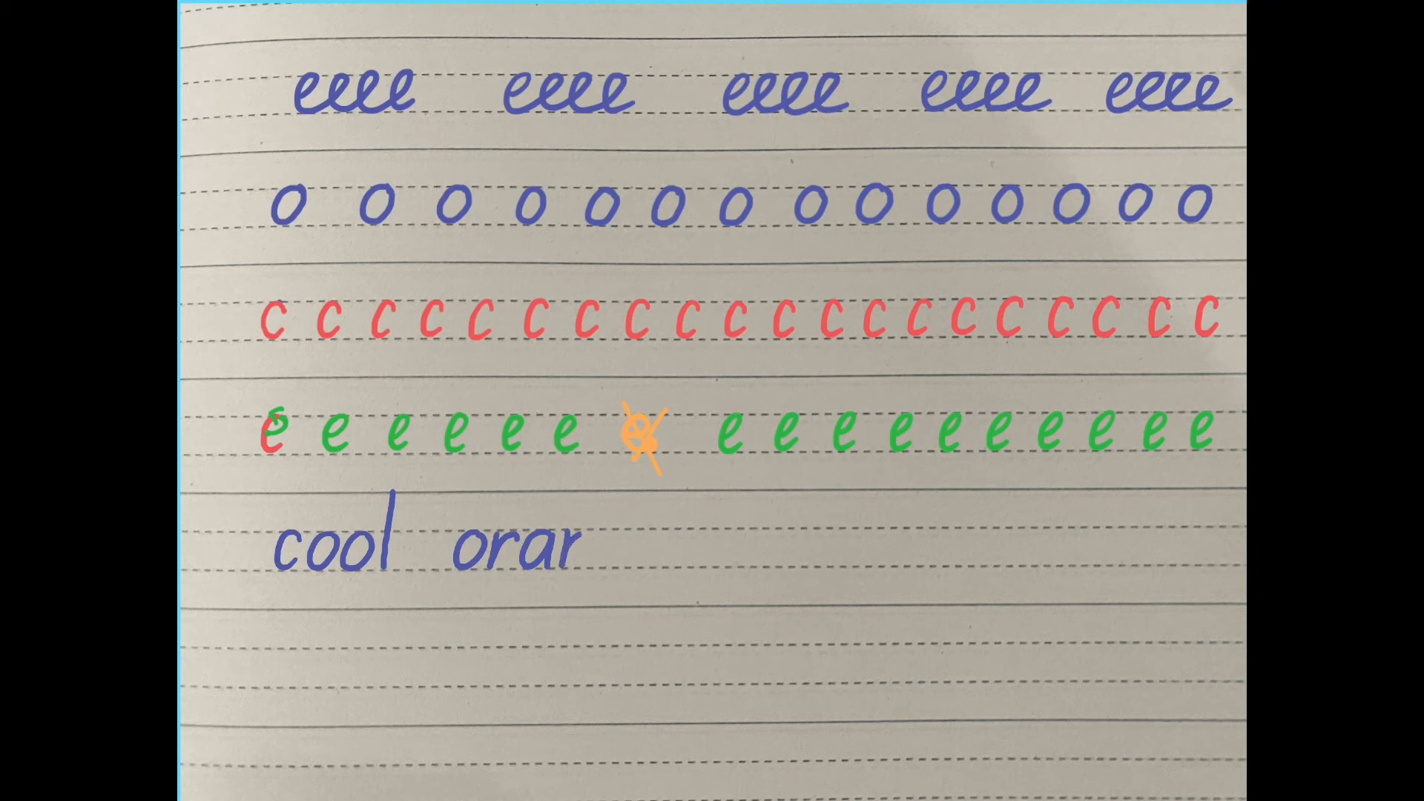
text(no)
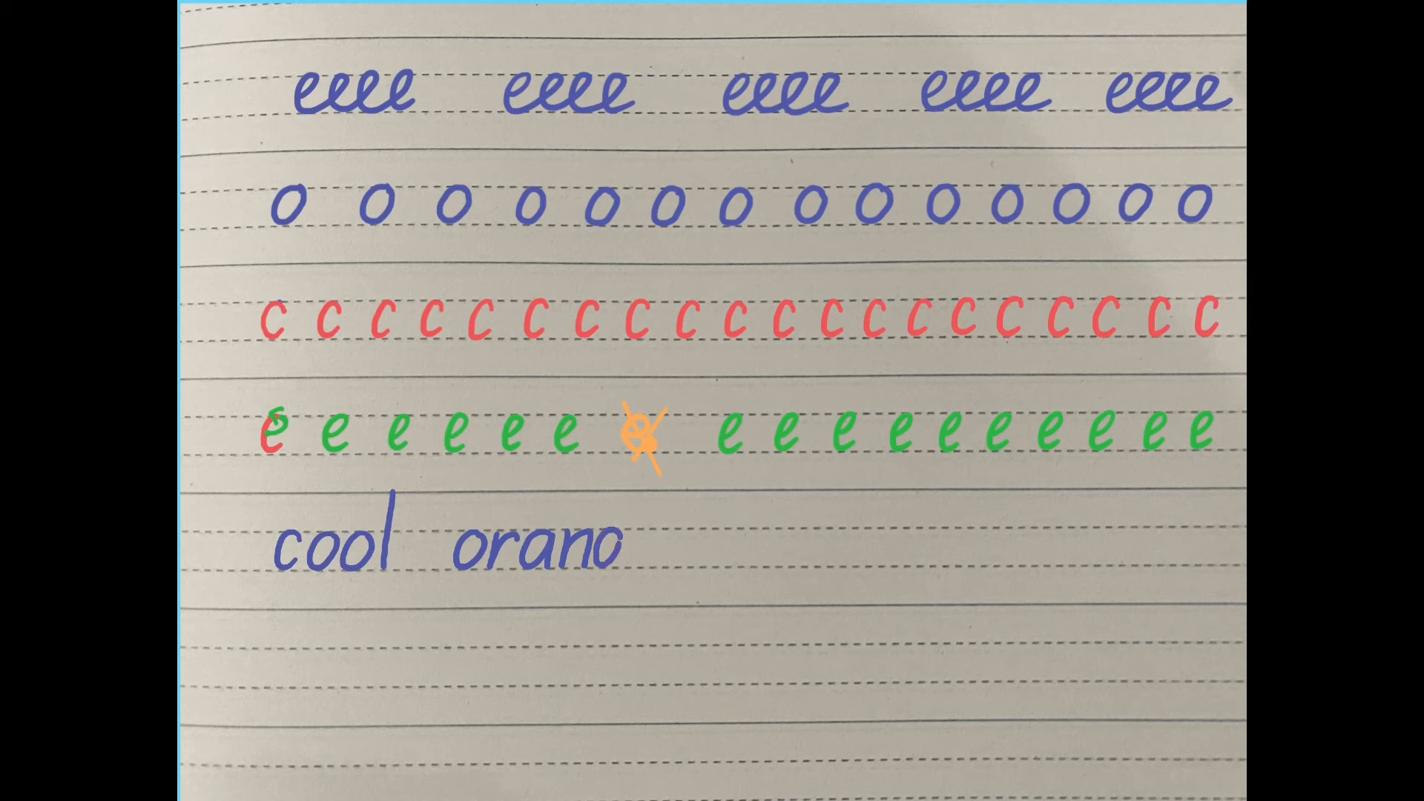
text(g)
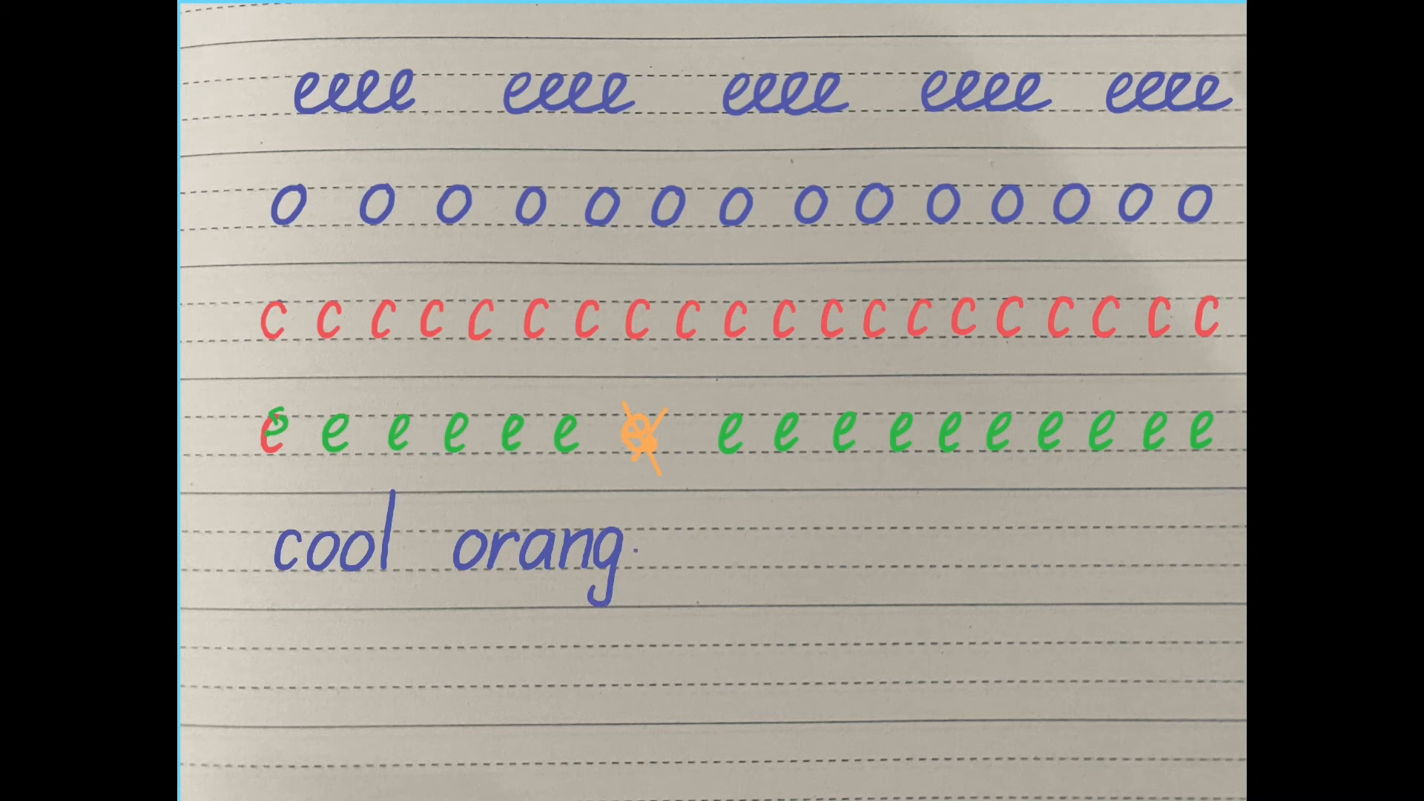
text(e)
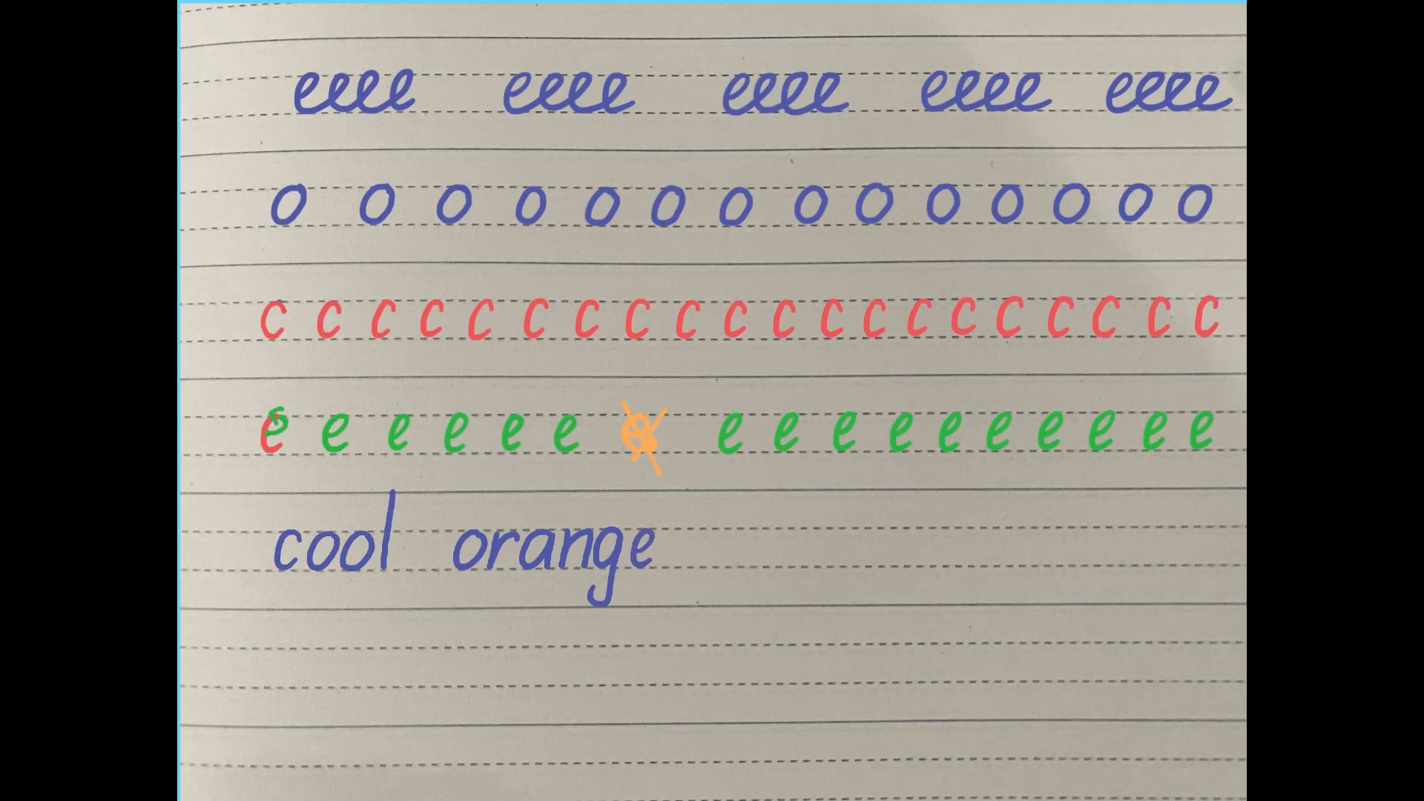